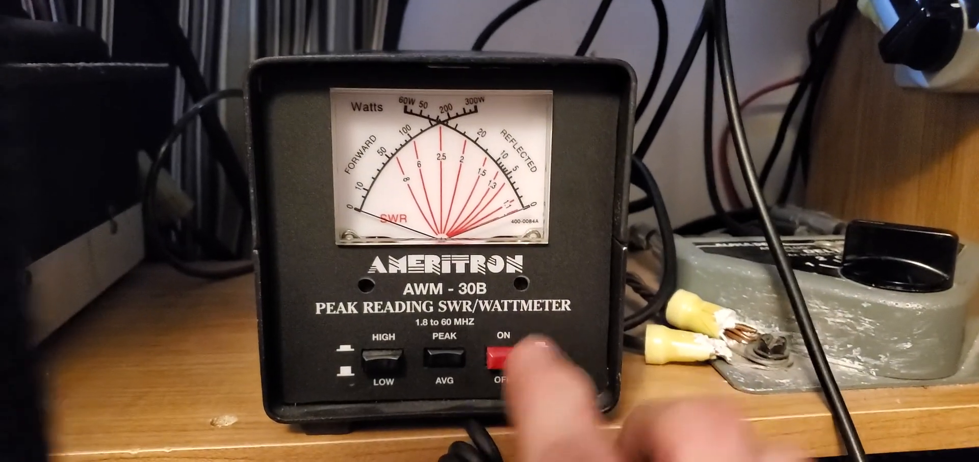
left_click(500, 359)
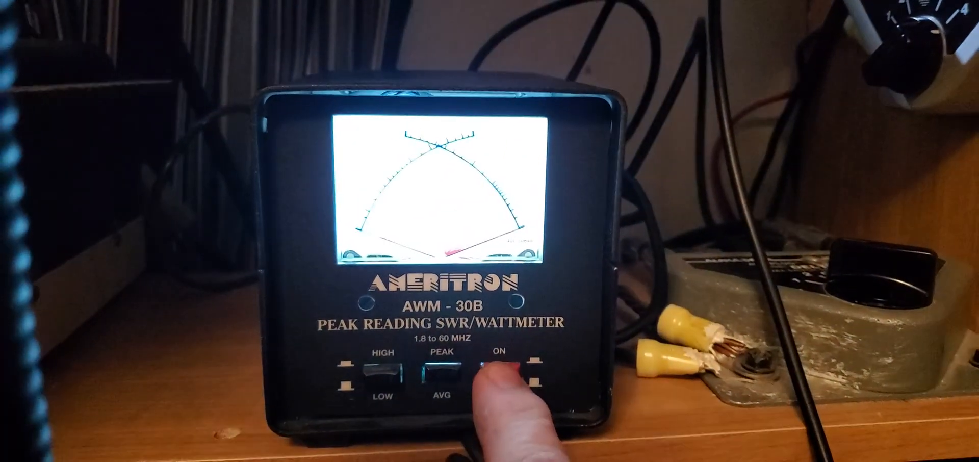
left_click(496, 371)
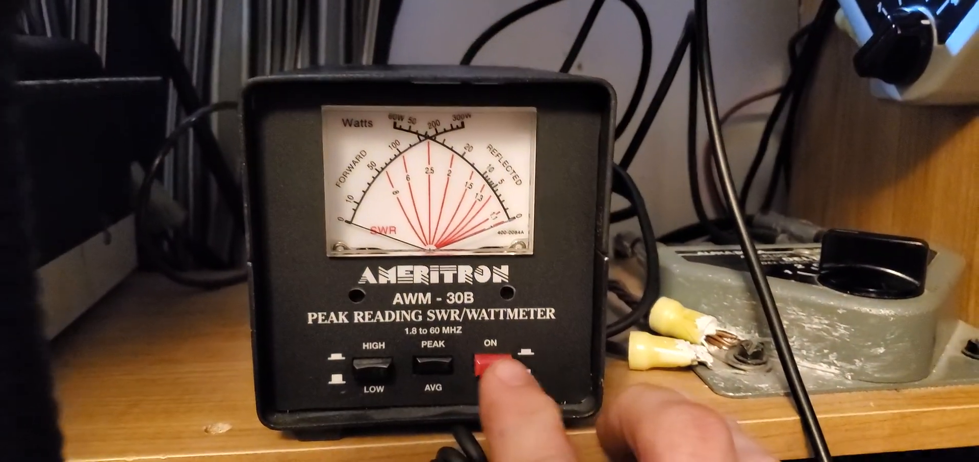